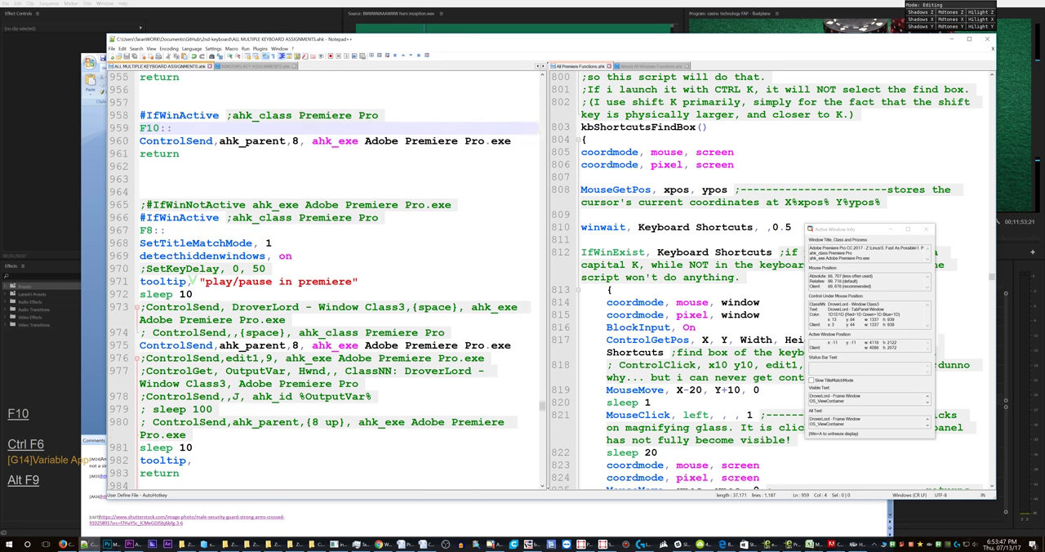
pyautogui.scroll(3)
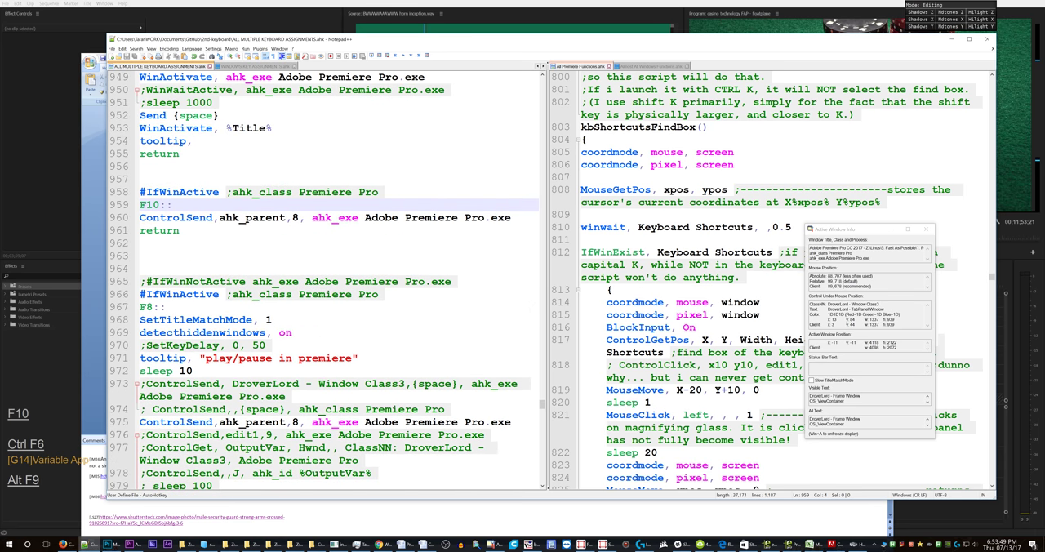
pyautogui.scroll(-3)
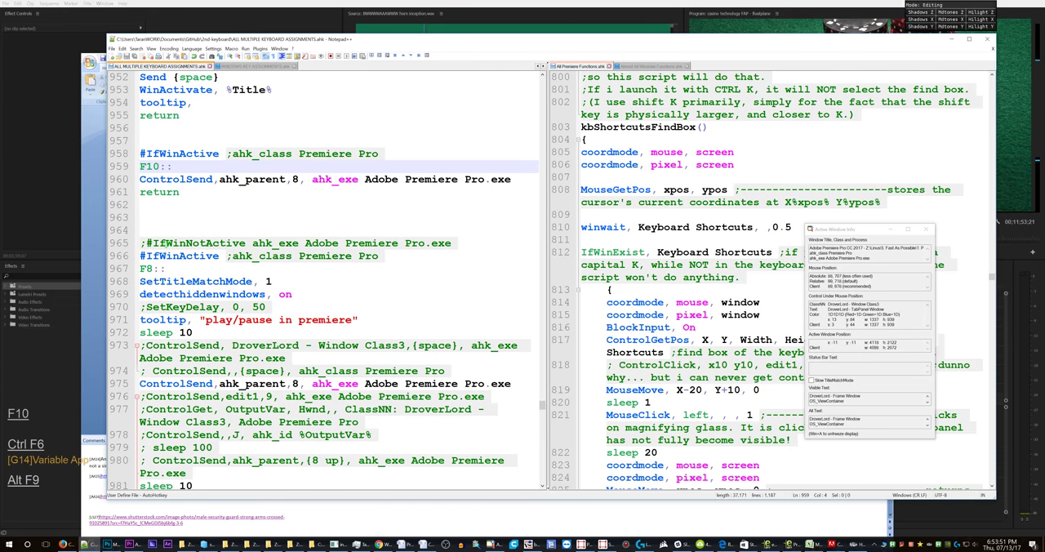
pyautogui.scroll(3)
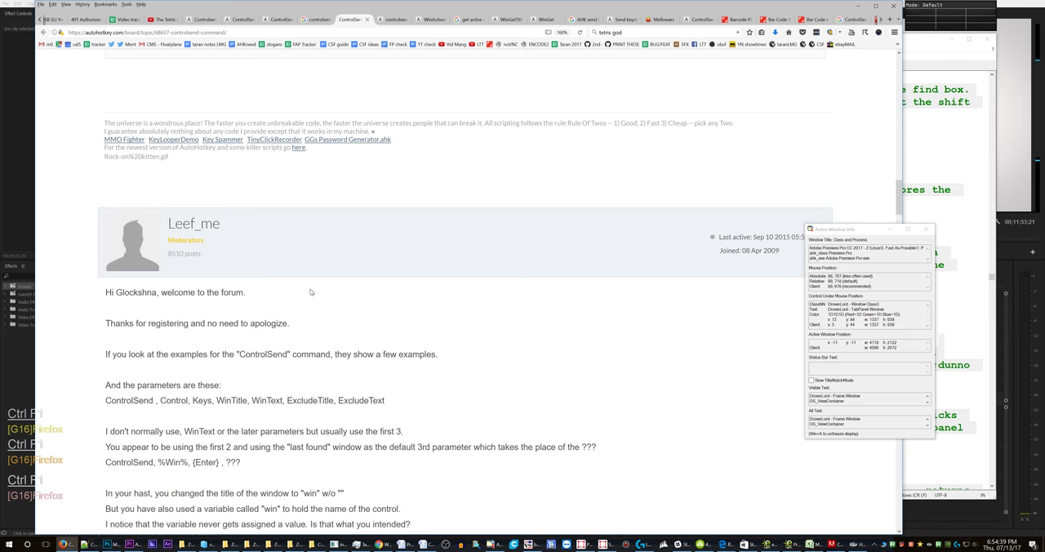
pyautogui.scroll(-3)
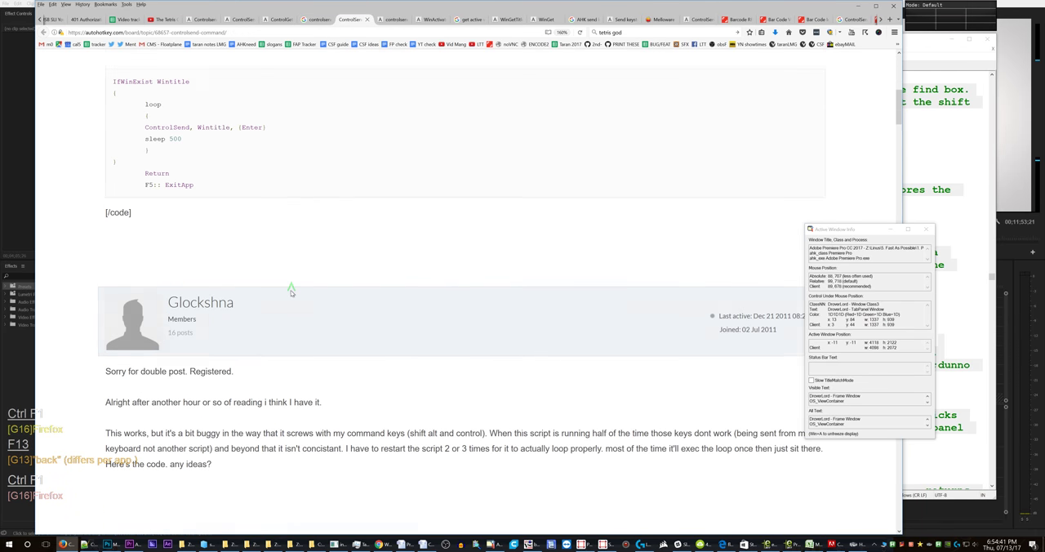
pyautogui.scroll(3)
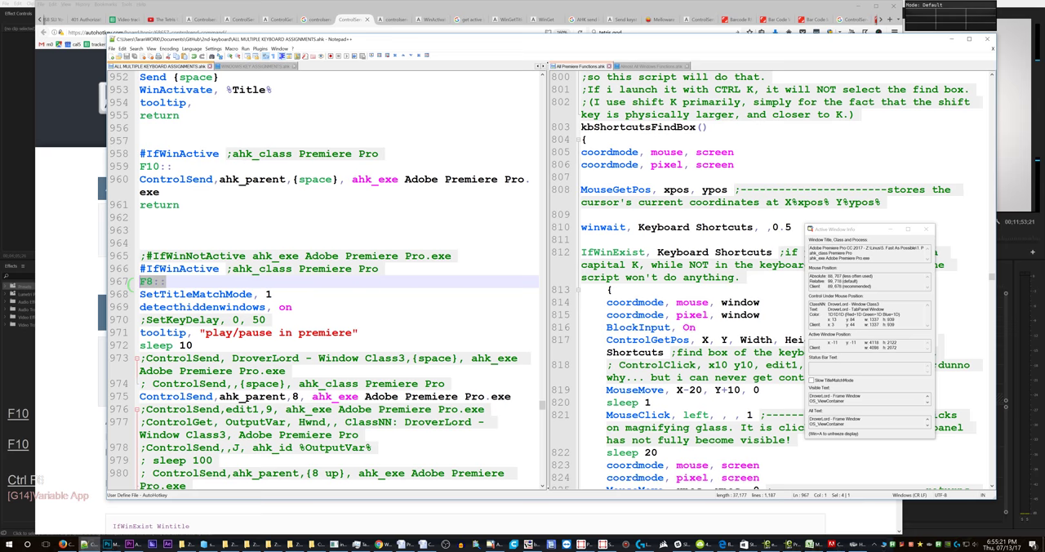
pyautogui.scroll(-3)
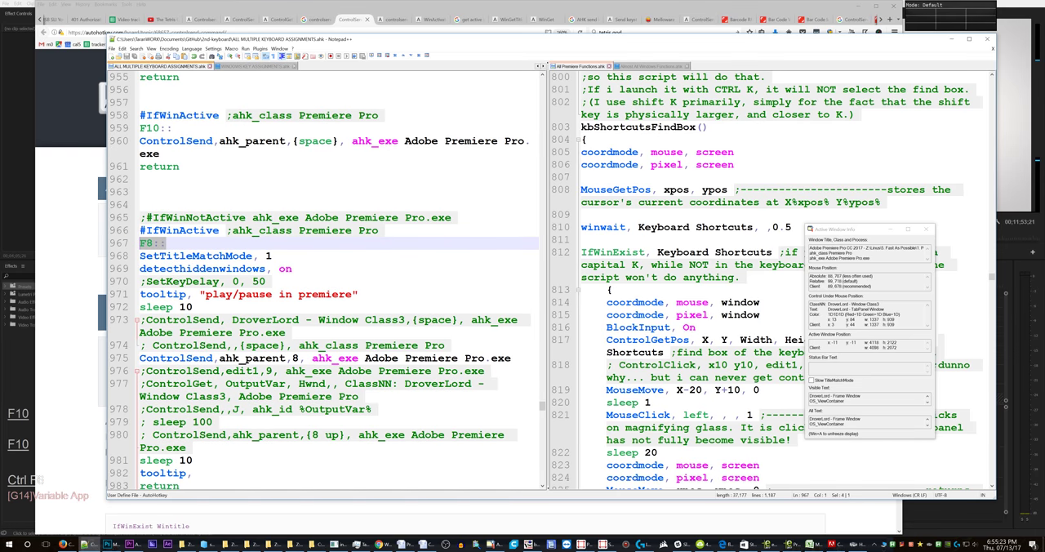
pyautogui.scroll(-3)
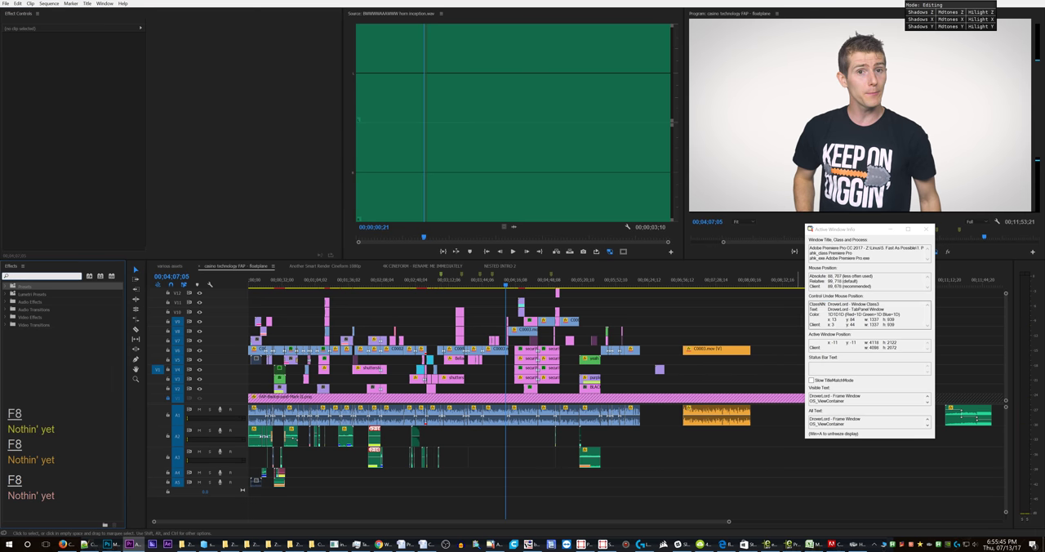
pyautogui.moveTo(425, 152)
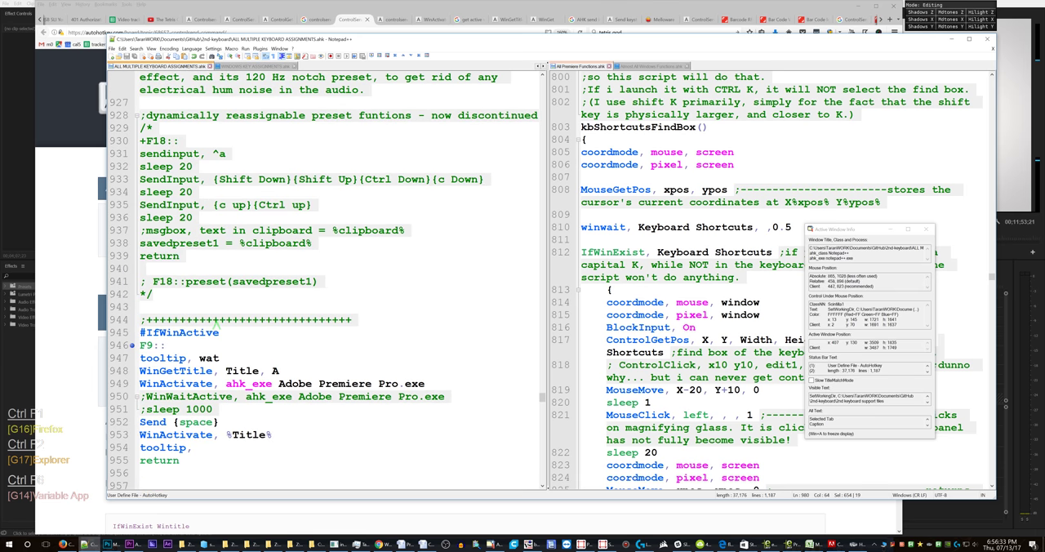
pyautogui.scroll(-3)
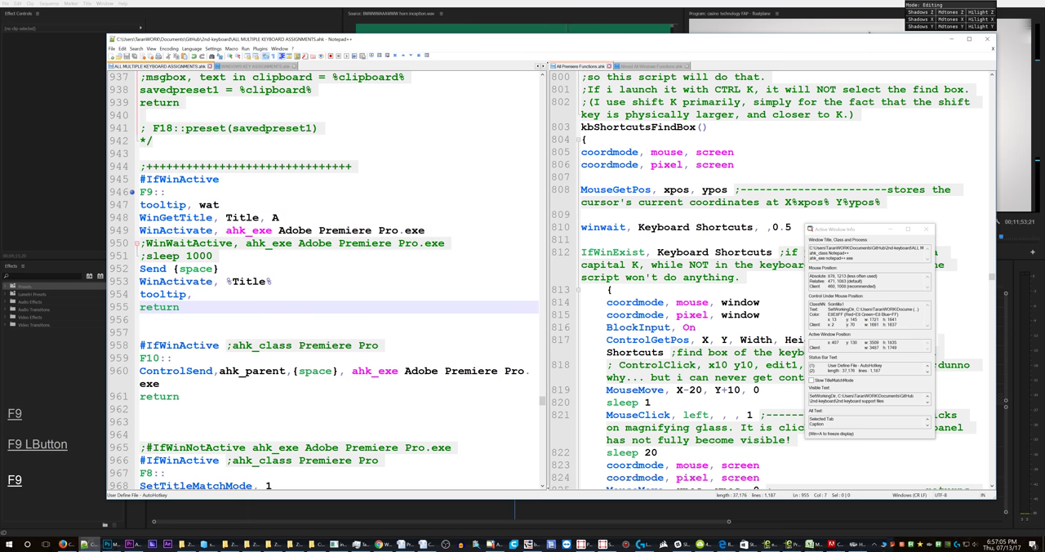
pyautogui.scroll(-3)
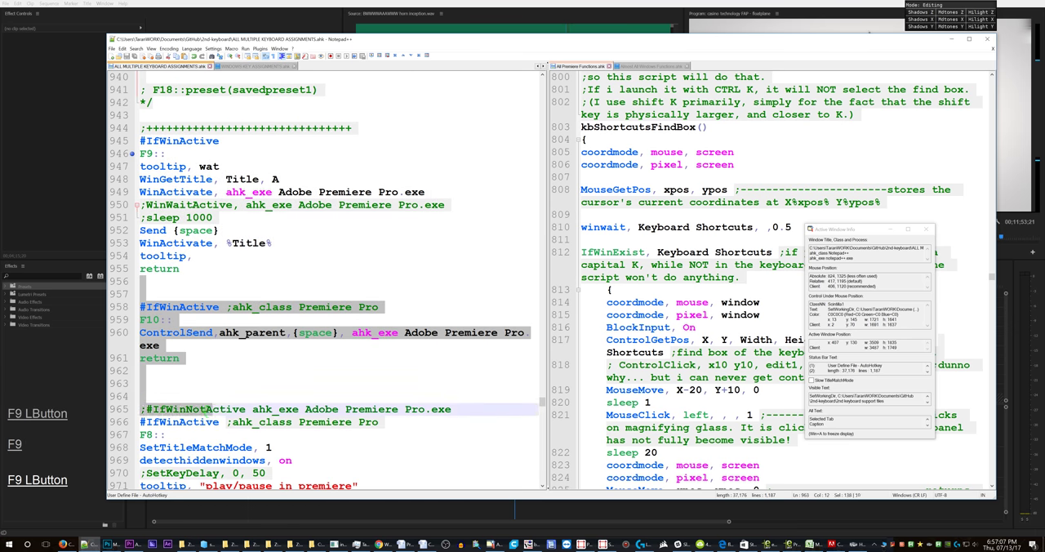